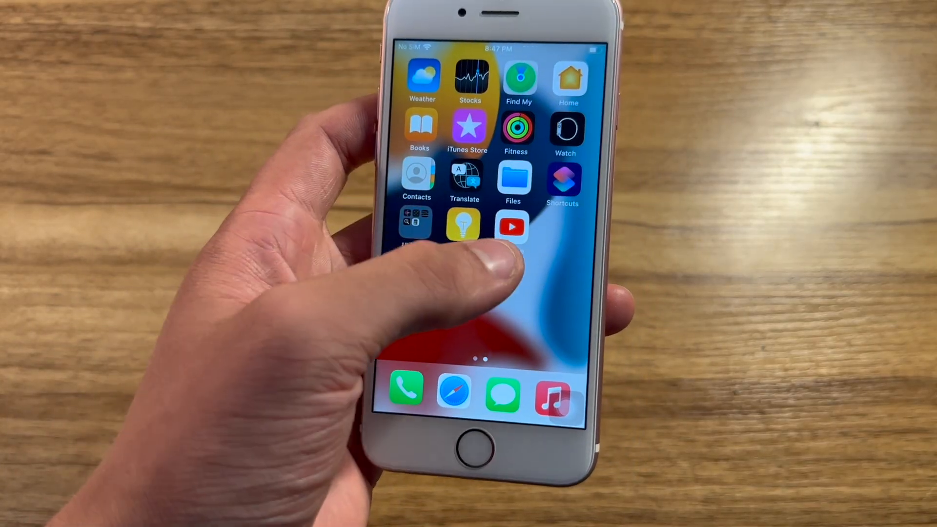
View the May 8, 2024 photo of the rose gold iPhone's back full-screen.
left_click(512, 227)
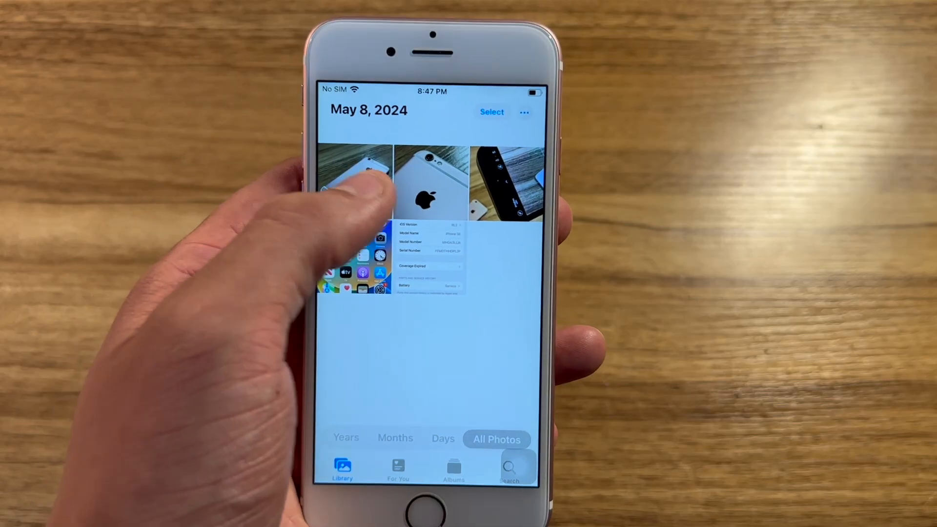
left_click(431, 182)
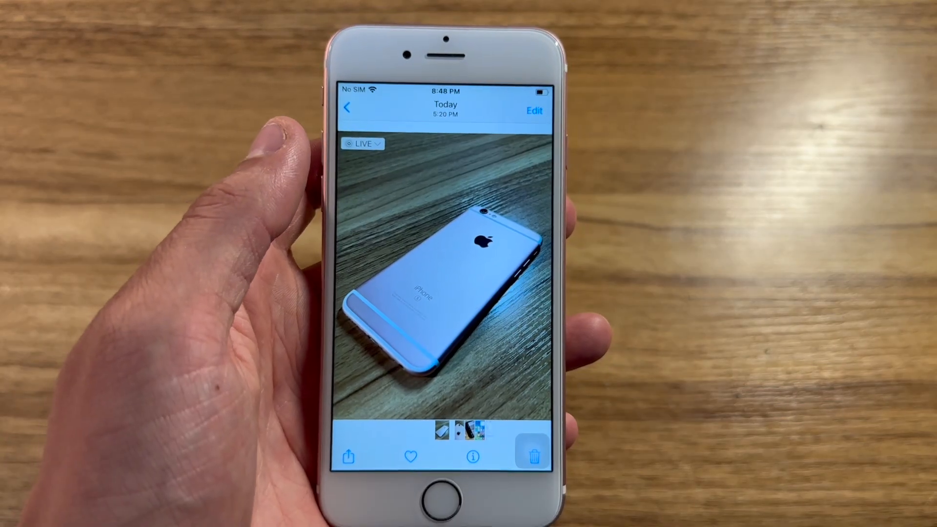